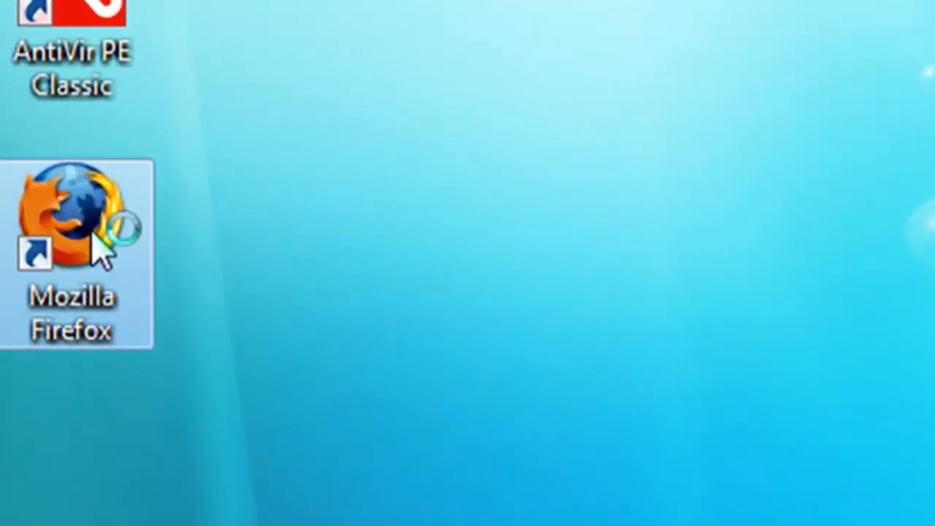
double_click(73, 219)
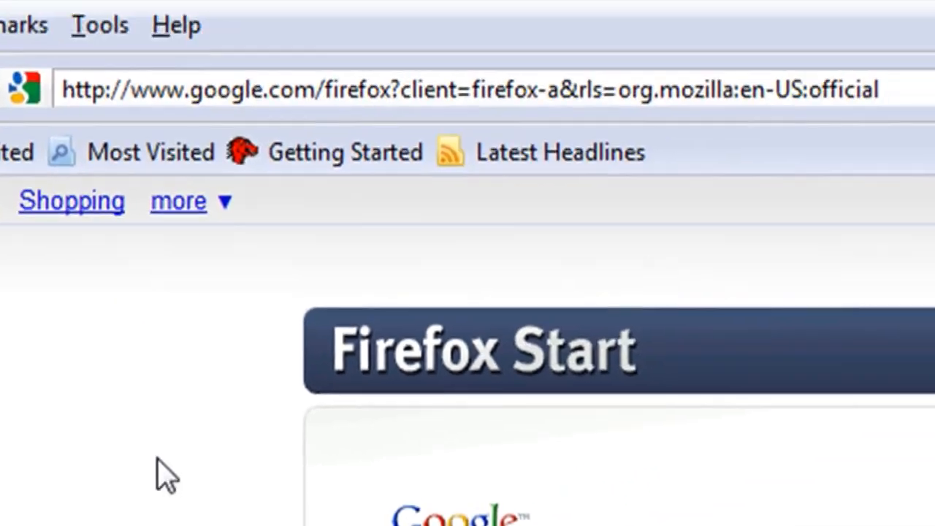
text(www.ti)
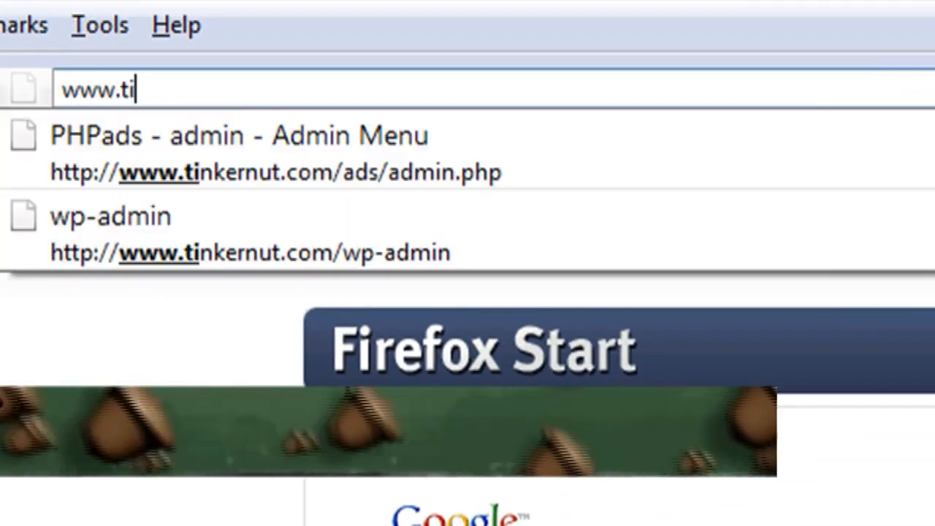
text(nkernut.com/downloads/CamSpace)
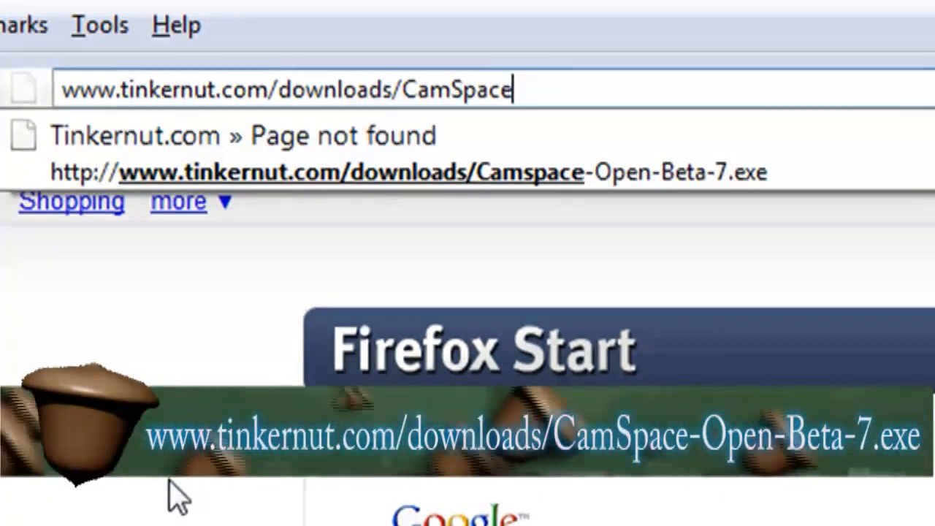
text(-Open)
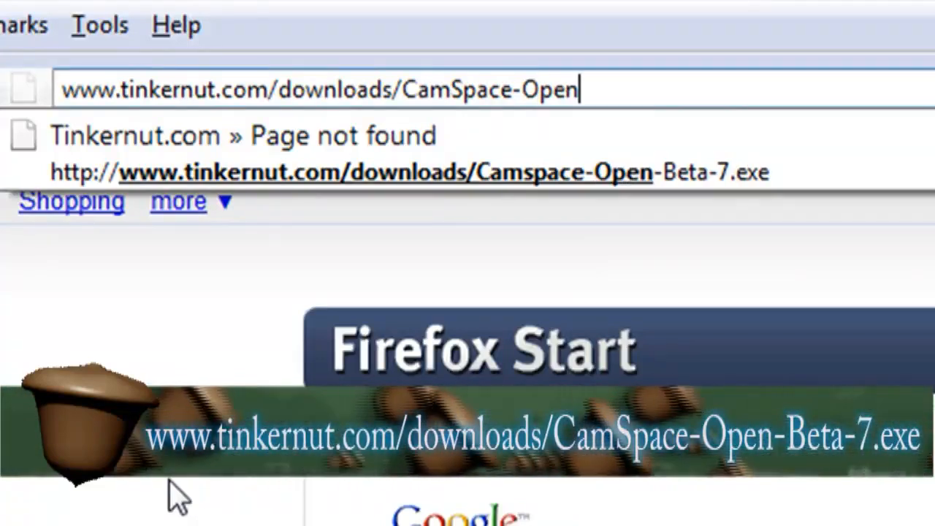
text(-Beta)
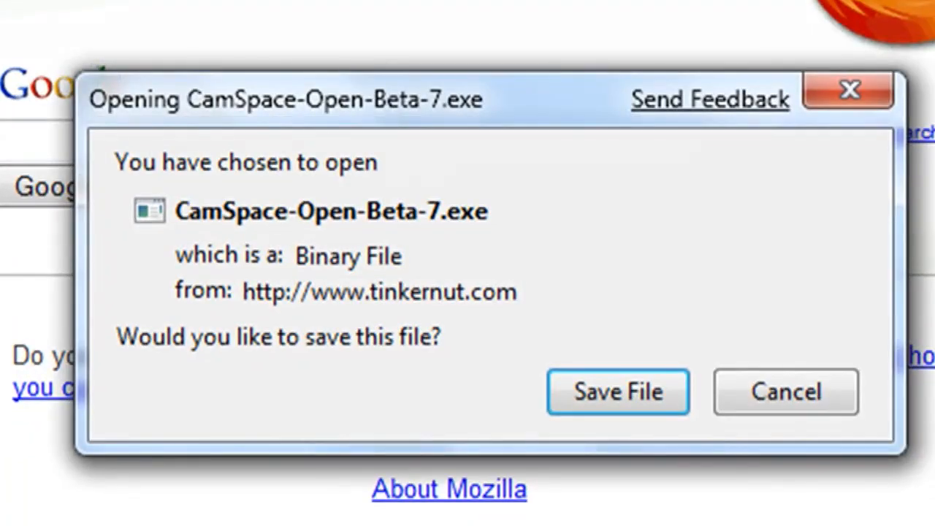
Save CamSpace-Open-Beta-7.exe, then launch it from Downloads and confirm the executable warning
click(618, 391)
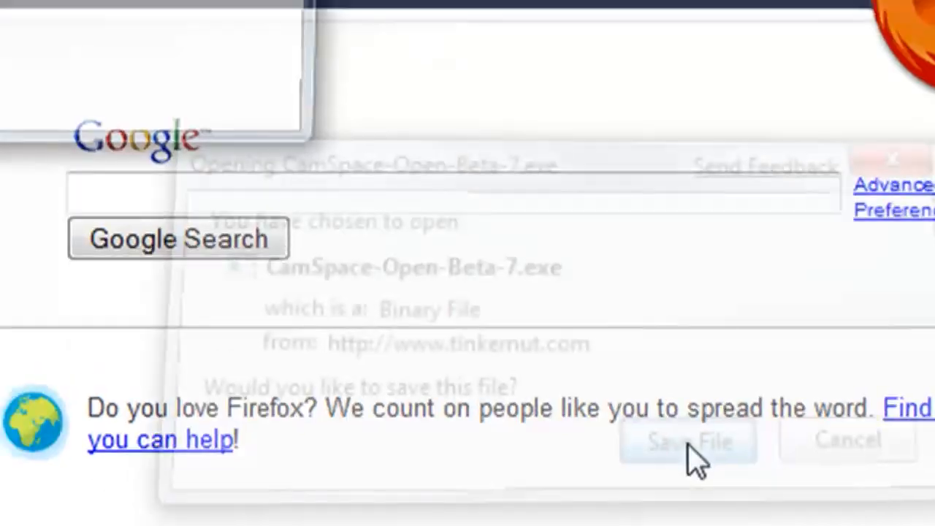
click(687, 441)
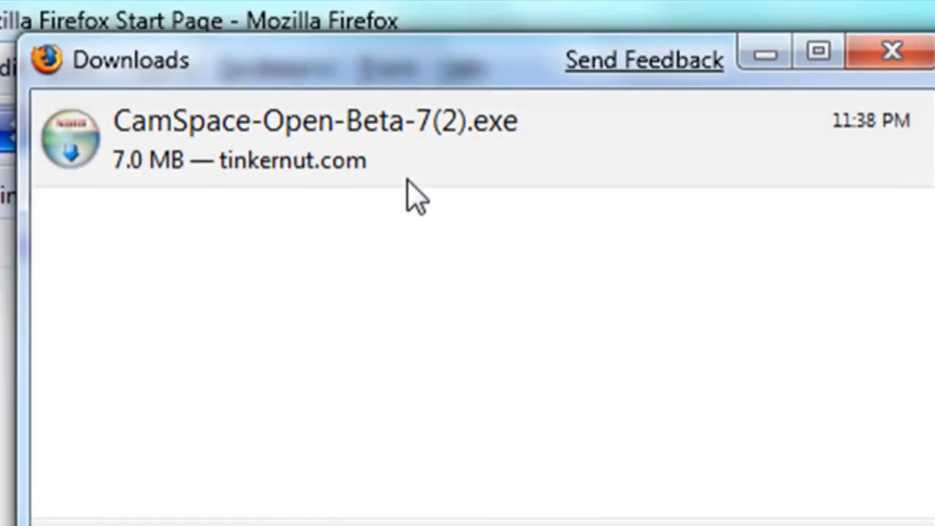
double_click(314, 120)
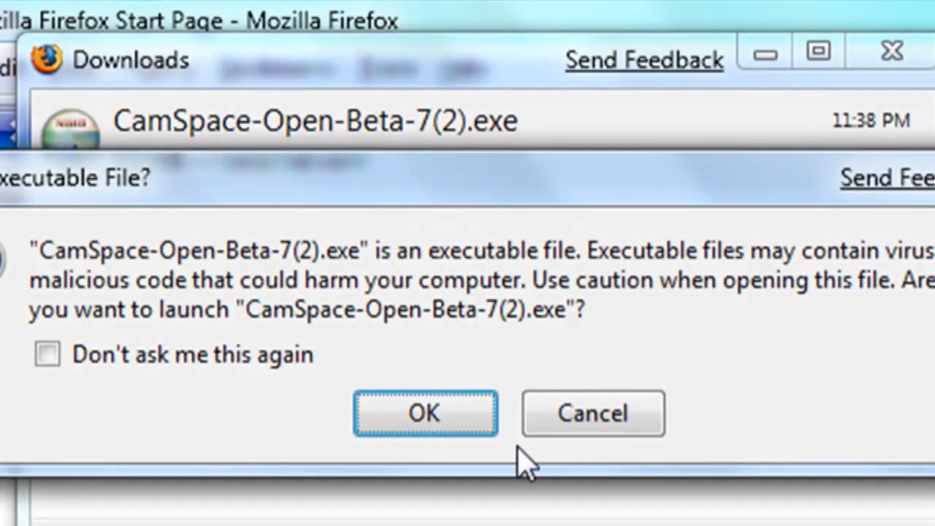
click(425, 413)
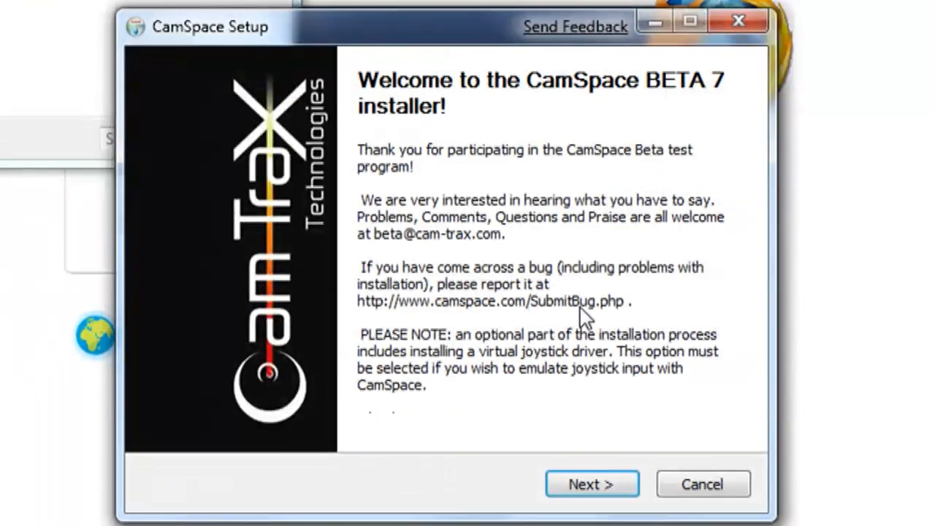
Accept the license, keep Virtual Joystick and Shortcuts components, acknowledge the driver notice, and finish
click(592, 483)
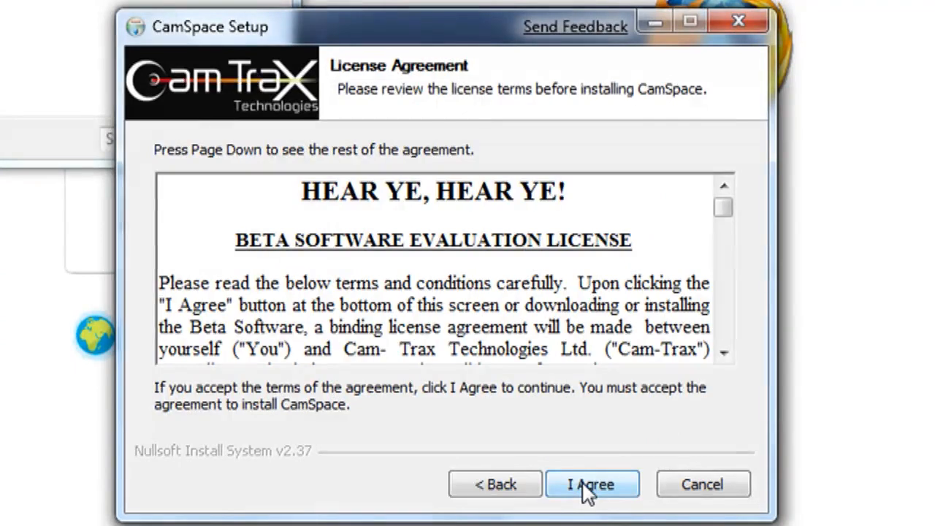
click(591, 484)
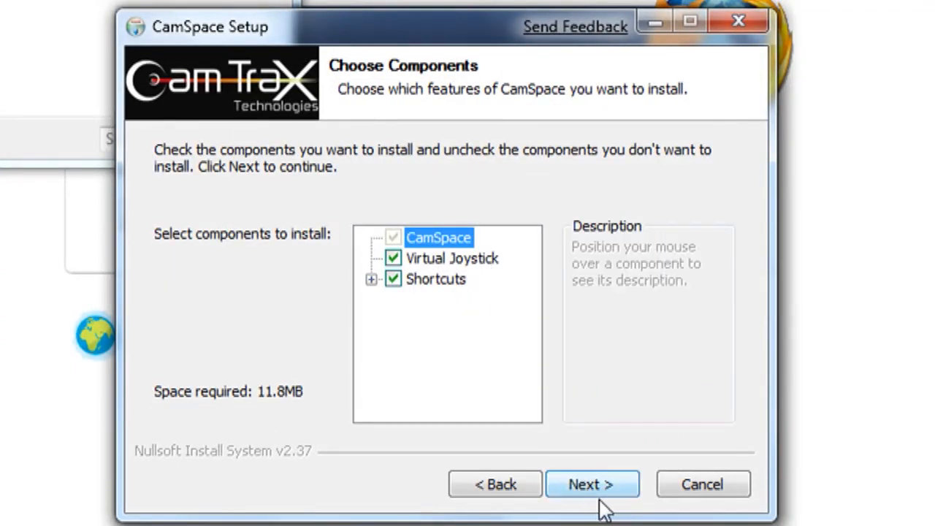
click(592, 484)
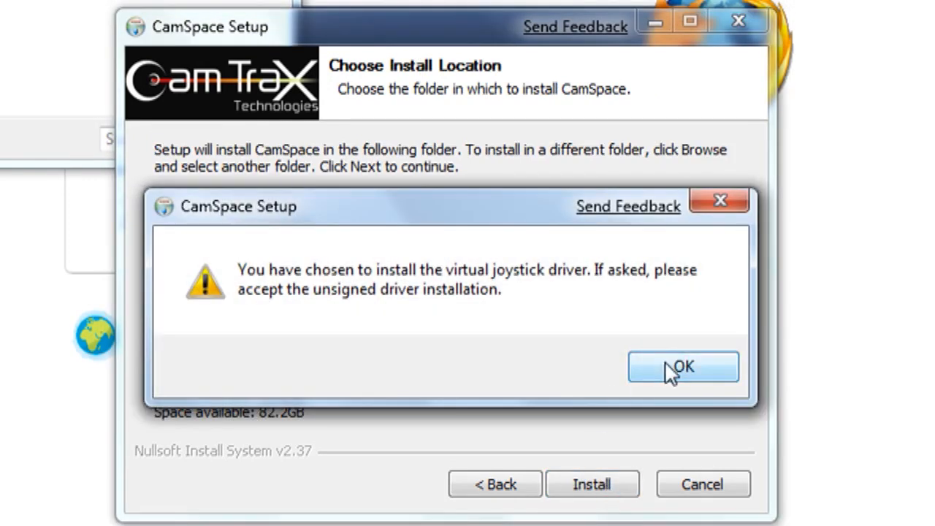
click(682, 366)
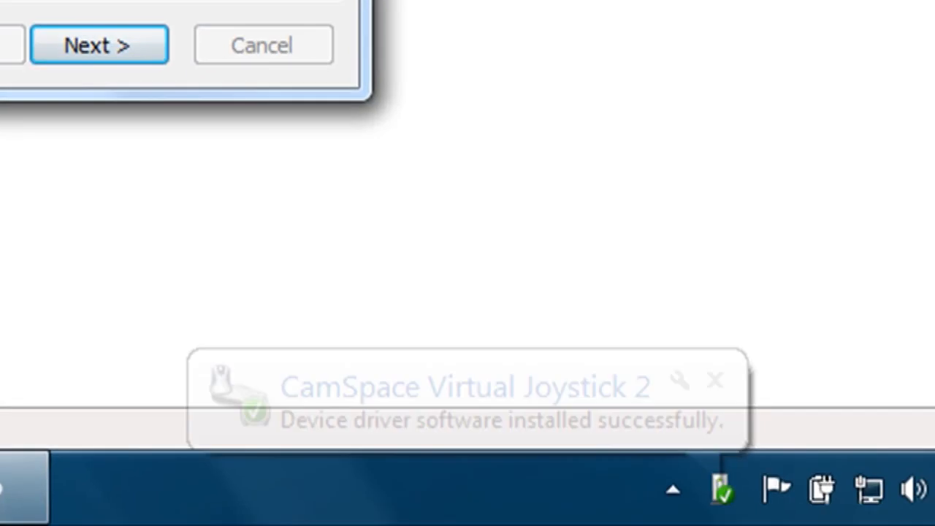
mouse_move(472, 398)
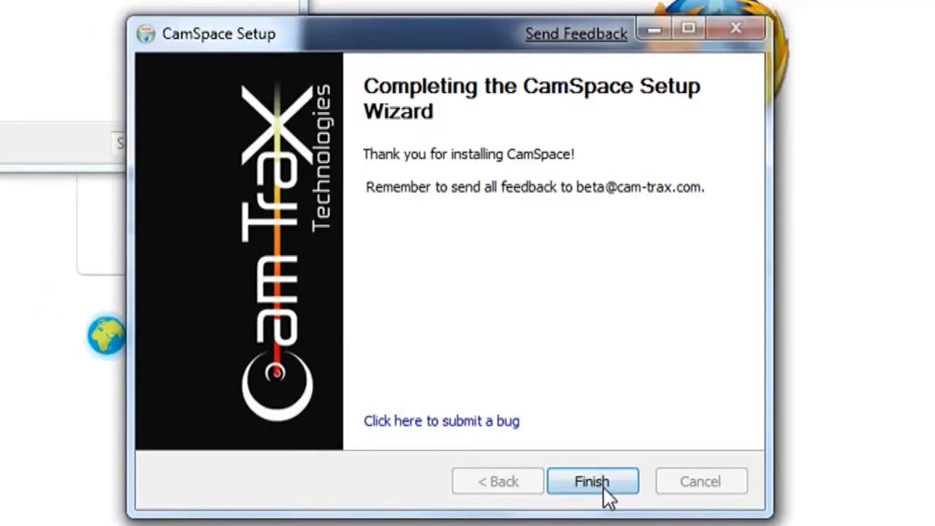
click(592, 481)
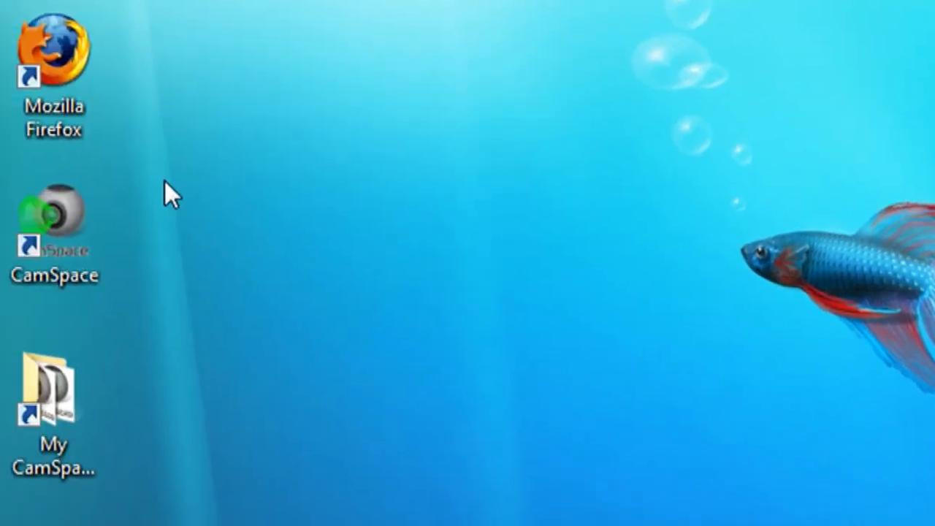
Start CamSpace, edit the default CamGame via Developer Tools, and open Mouse Settings
double_click(54, 223)
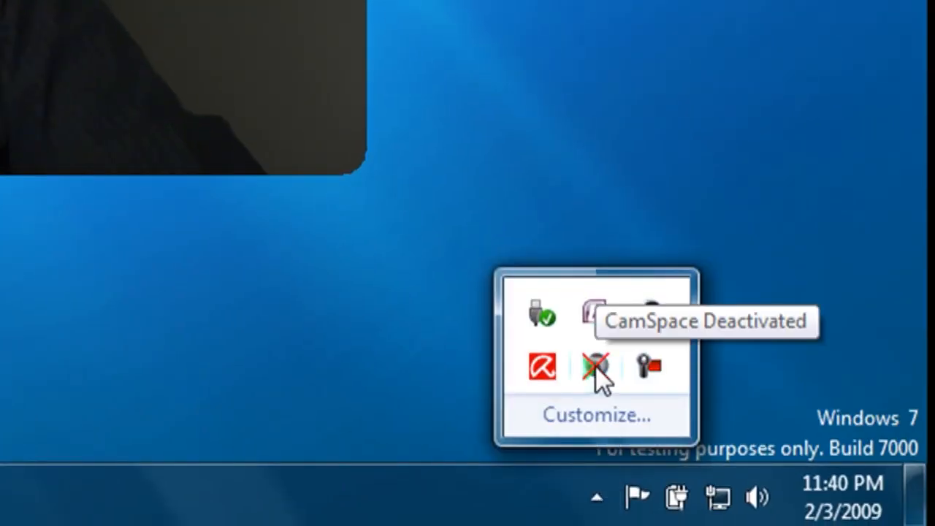
right_click(596, 369)
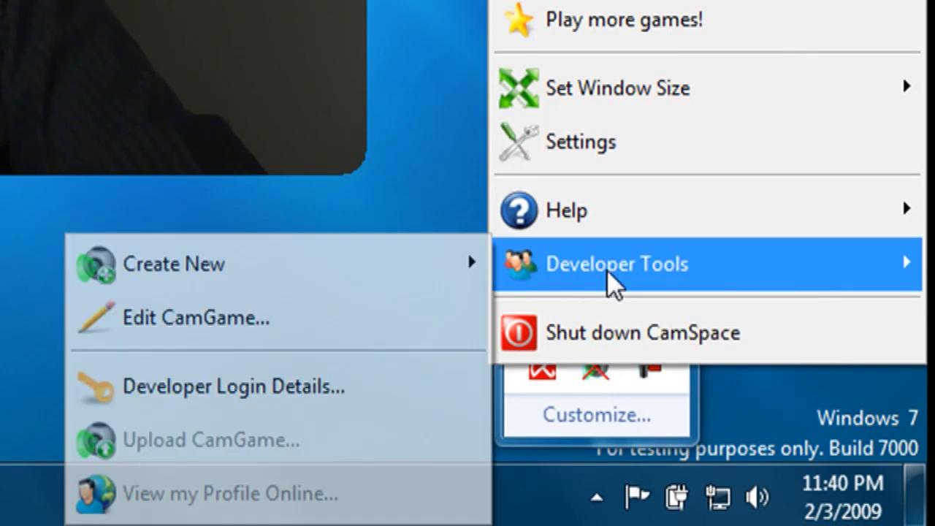
mouse_move(248, 343)
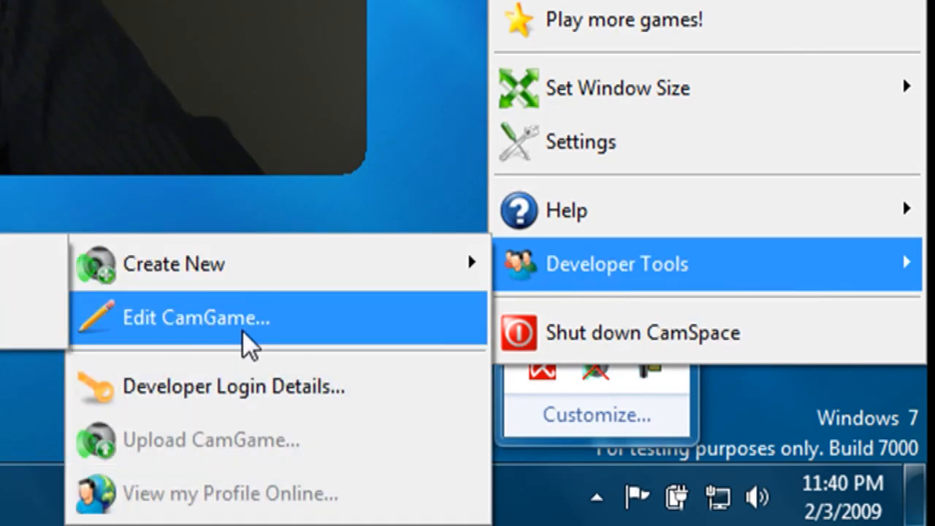
click(195, 317)
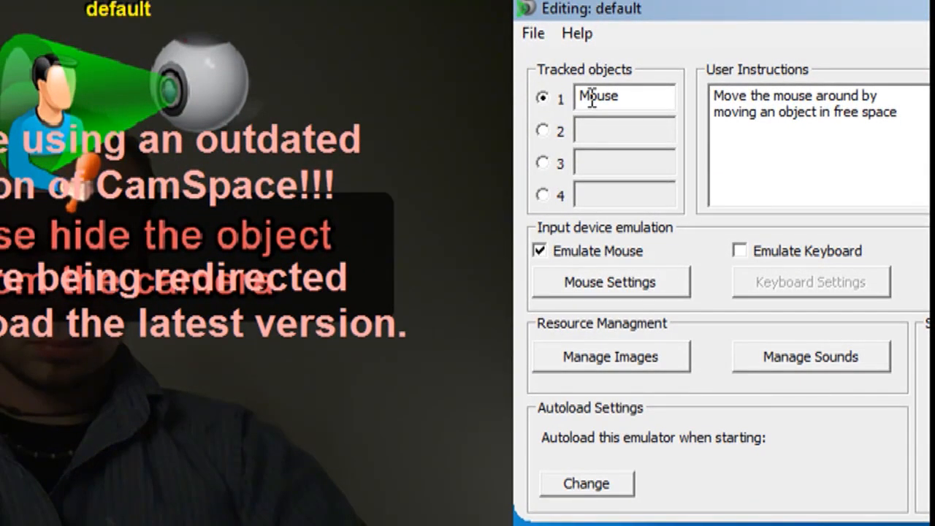
mouse_move(592, 292)
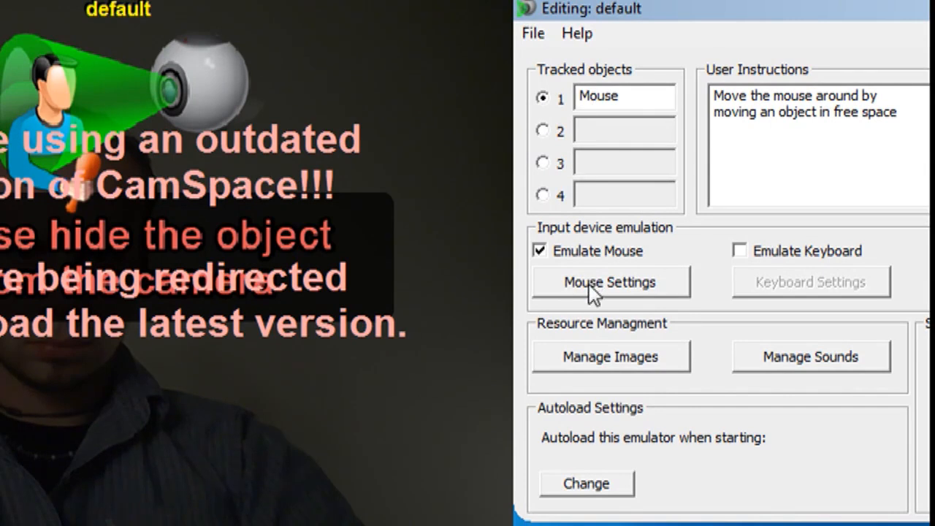
click(609, 282)
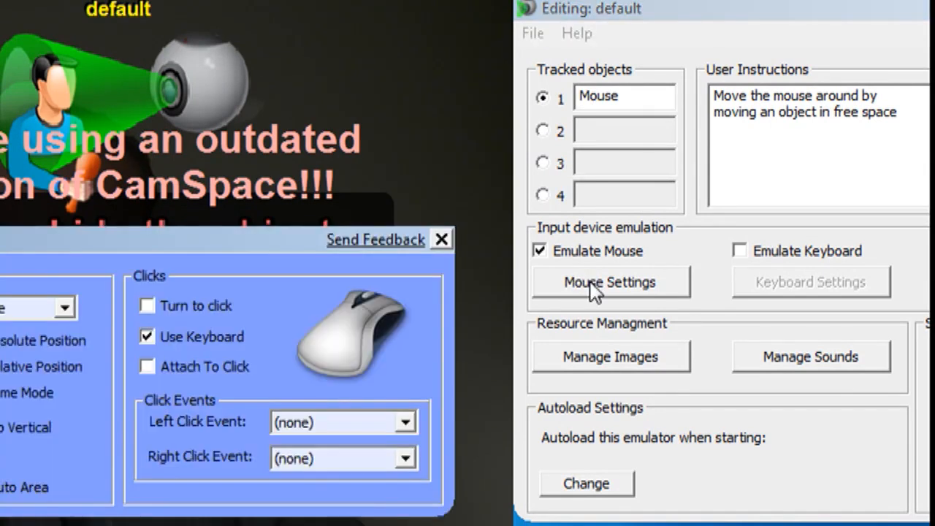
click(610, 282)
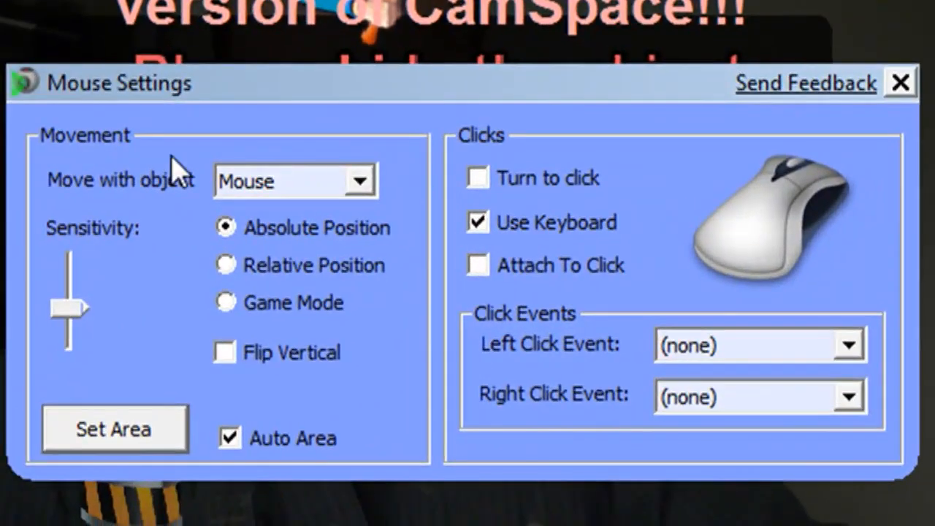
mouse_move(77, 200)
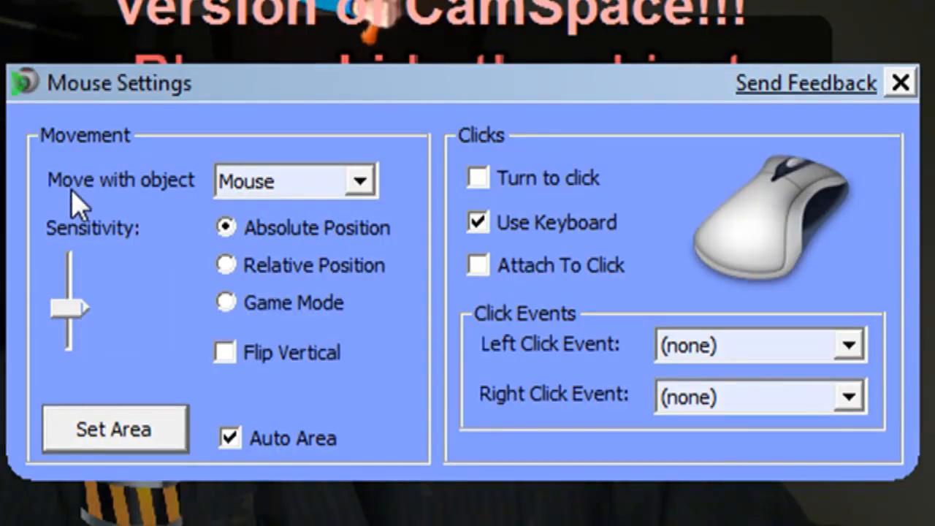
Set Move with object to Mouse, enable Turn to click, disable Use Keyboard, and close
click(359, 180)
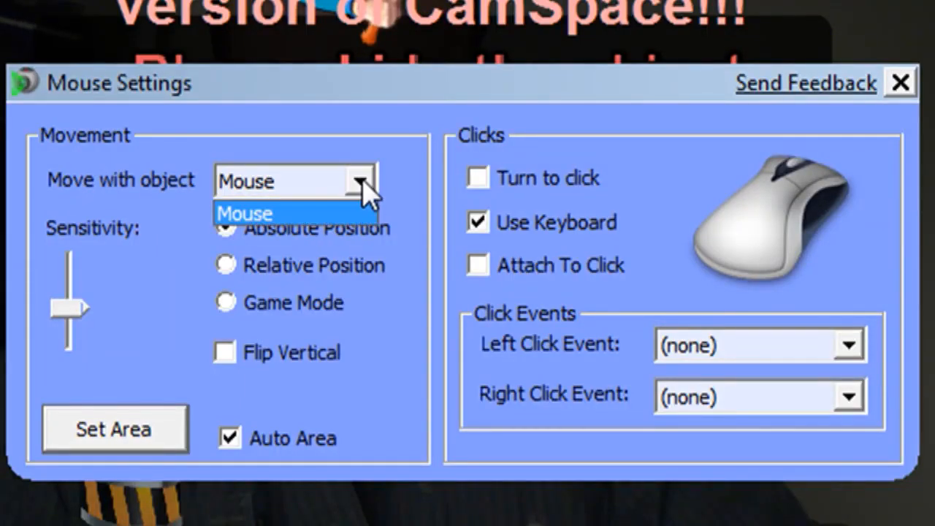
click(243, 212)
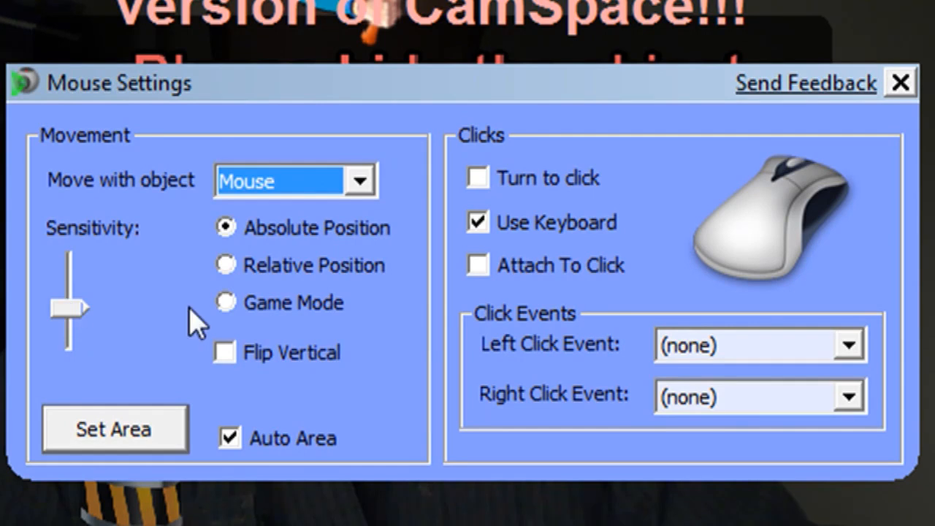
mouse_move(332, 274)
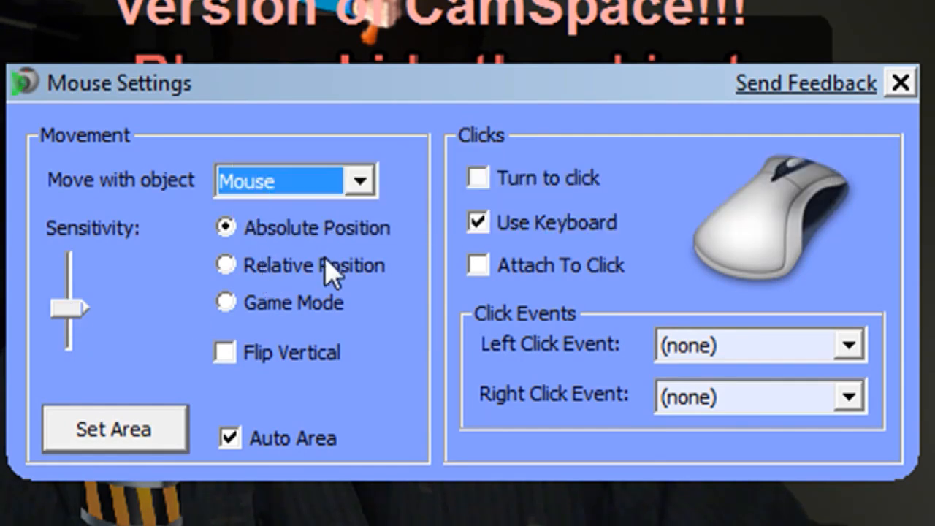
mouse_move(481, 285)
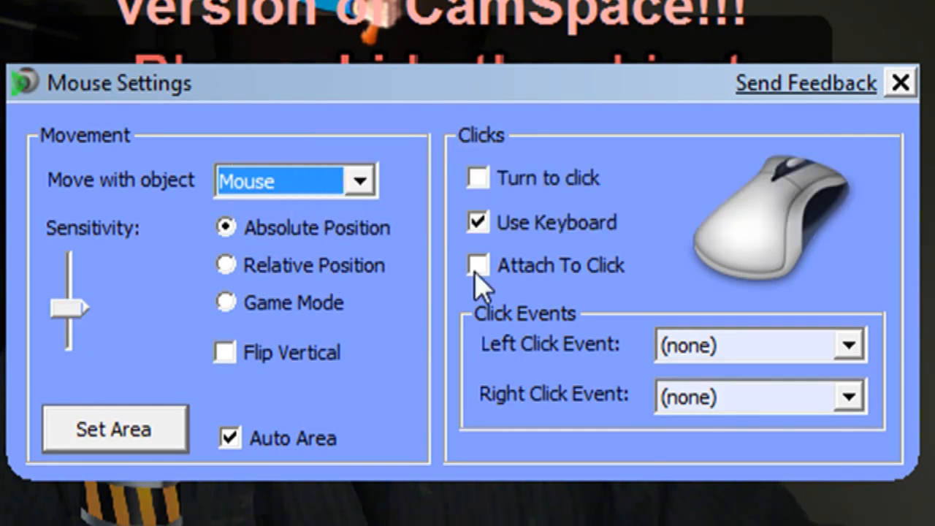
mouse_move(478, 178)
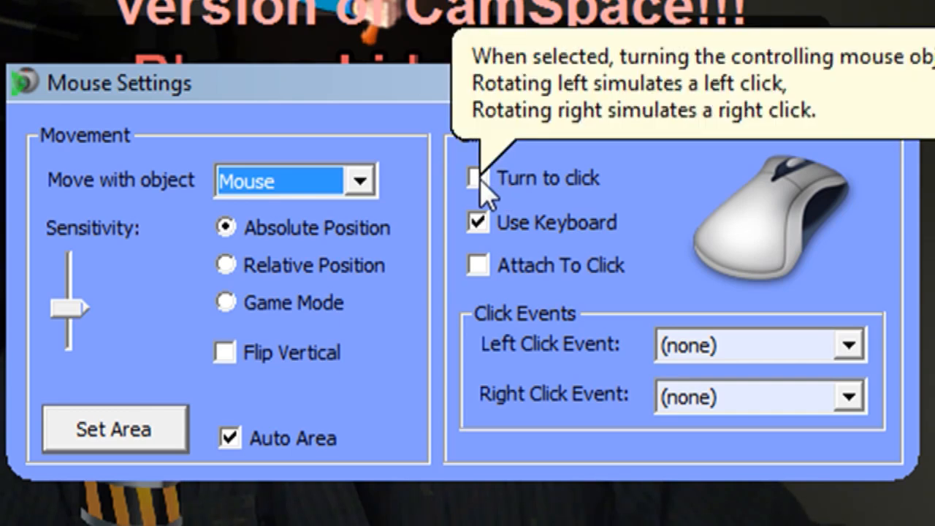
click(478, 178)
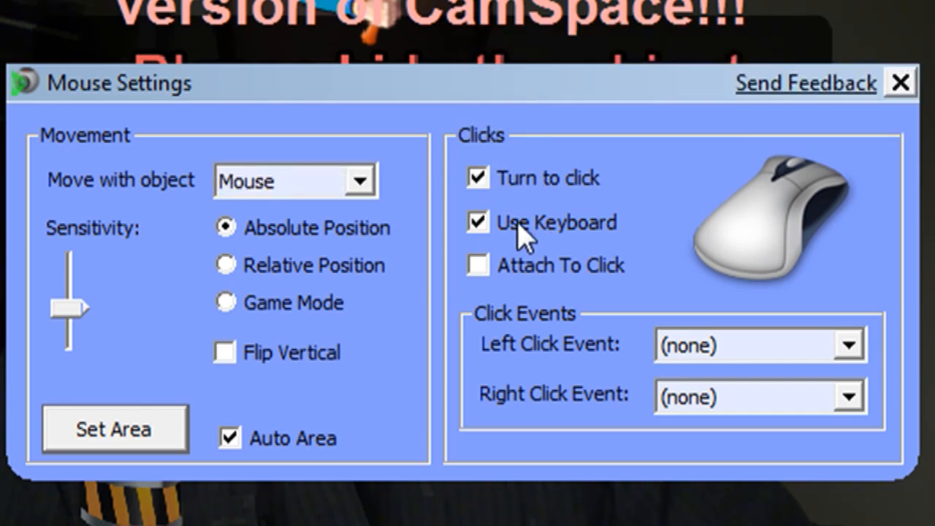
click(477, 222)
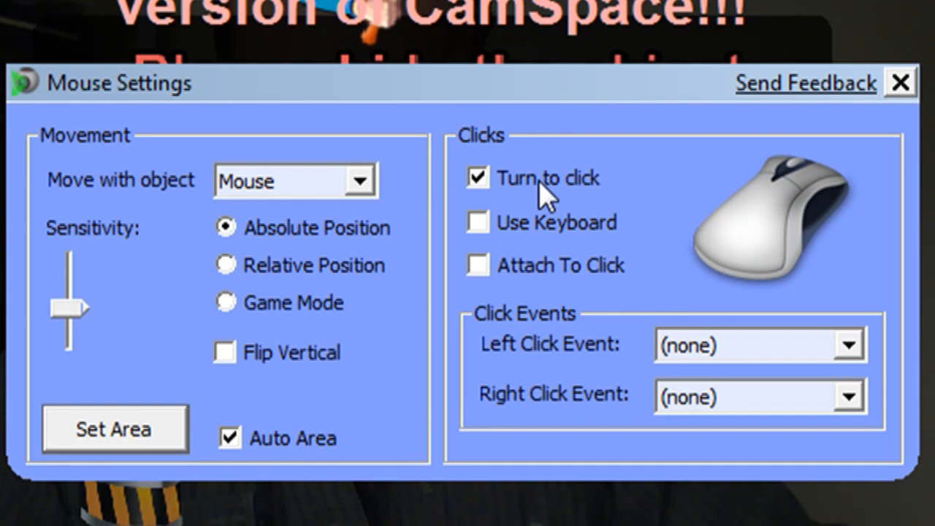
mouse_move(548, 186)
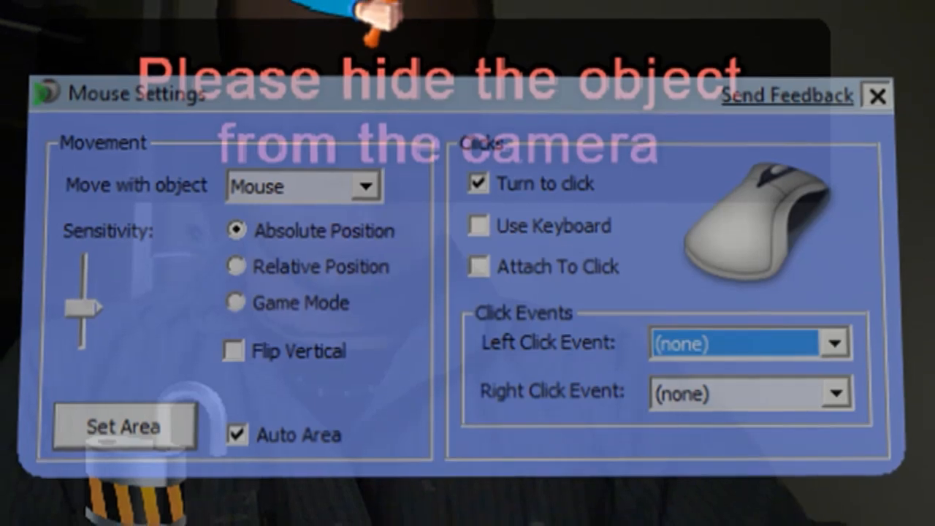
click(877, 96)
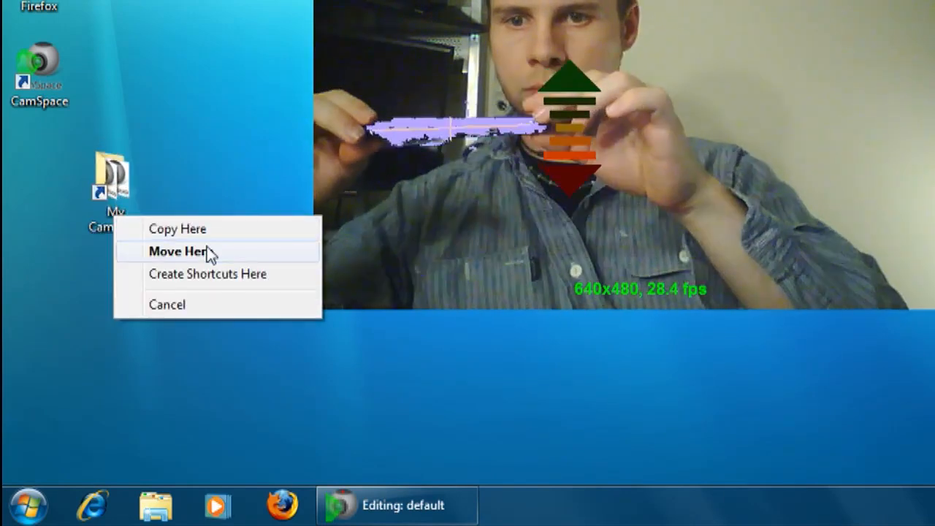
mouse_move(241, 305)
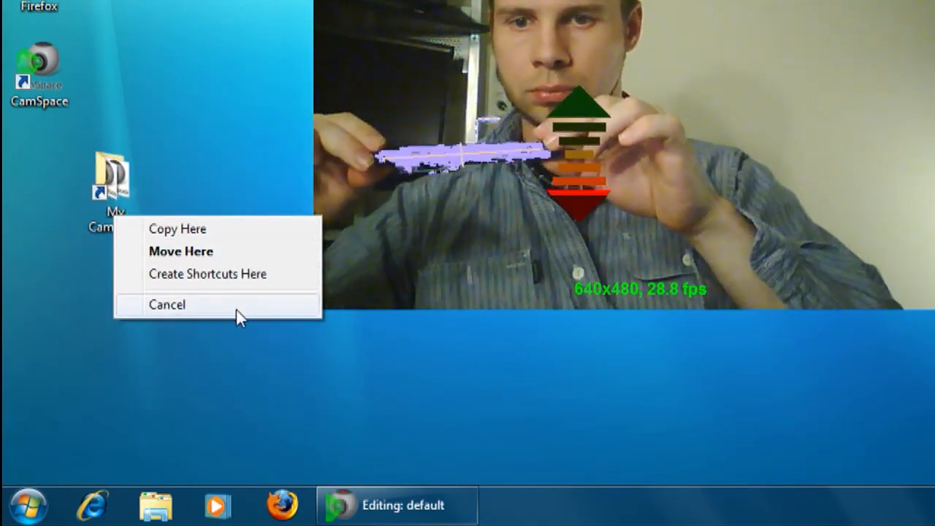